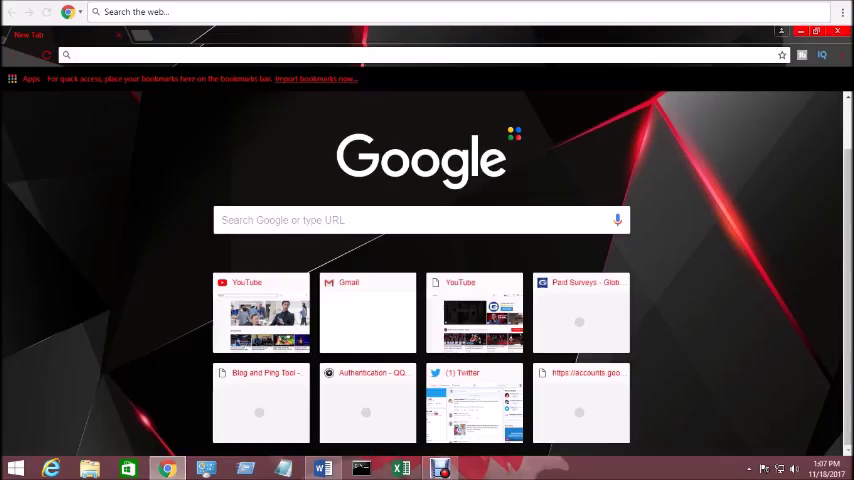
Step: Search Google for 'download eclipse' and open the Eclipse Downloads result
{"action": "left_click", "coordinate": [410, 220]}
{"action": "type", "text": "down eclipse"}
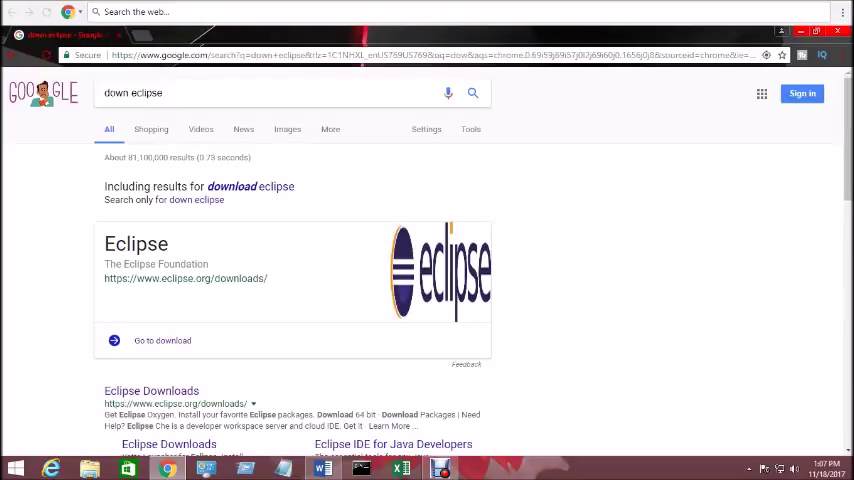
{"action": "scroll", "scroll_direction": "down", "scroll_amount": 3}
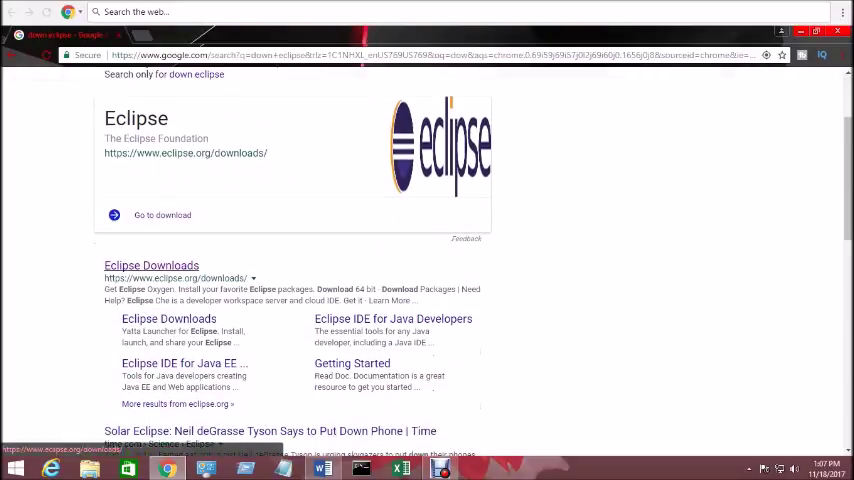
{"action": "left_click", "coordinate": [151, 265]}
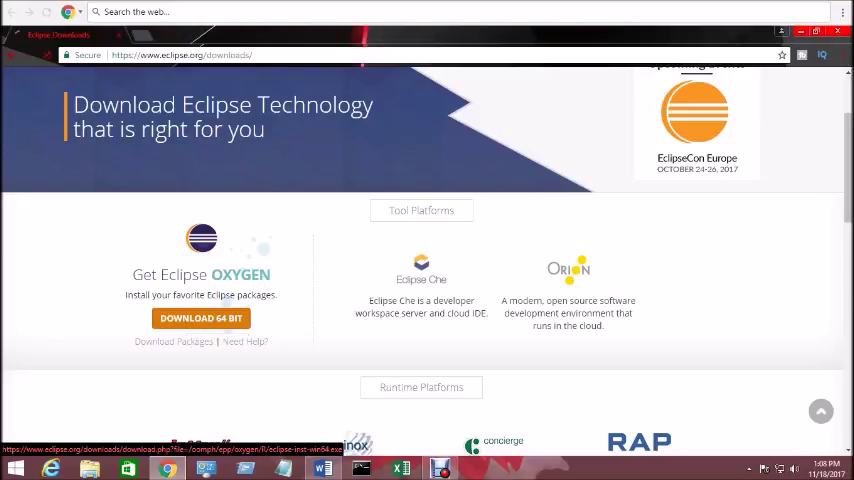
Step: Download the 64-bit Eclipse installer eclipse-inst-win64.exe from the suggested mirror
{"action": "left_click", "coordinate": [200, 318]}
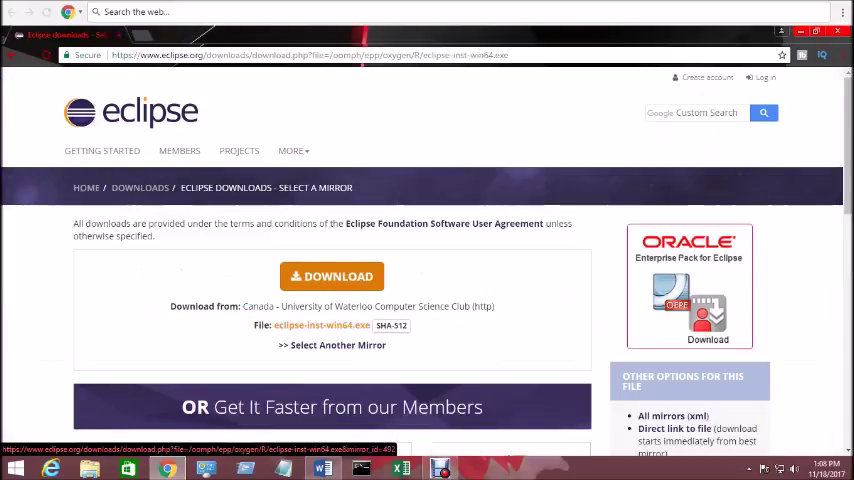
{"action": "left_click", "coordinate": [331, 276]}
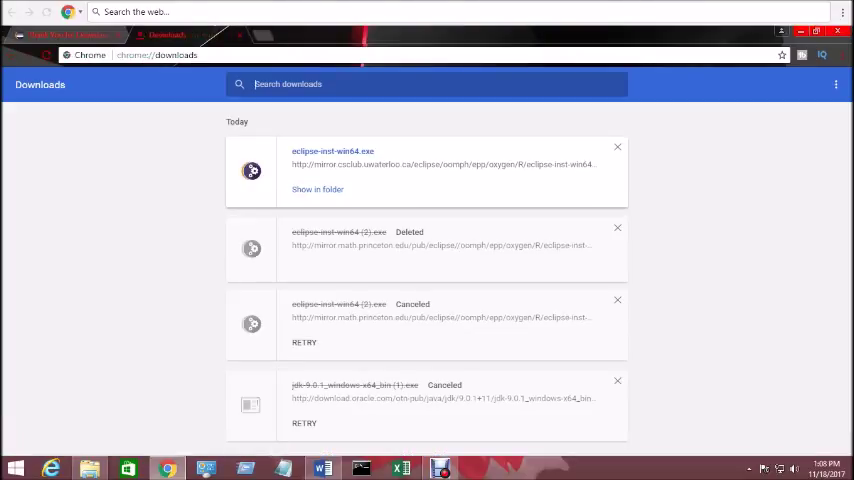
Step: Reveal eclipse-inst-win64 in the Downloads folder and launch it
{"action": "left_click", "coordinate": [317, 189]}
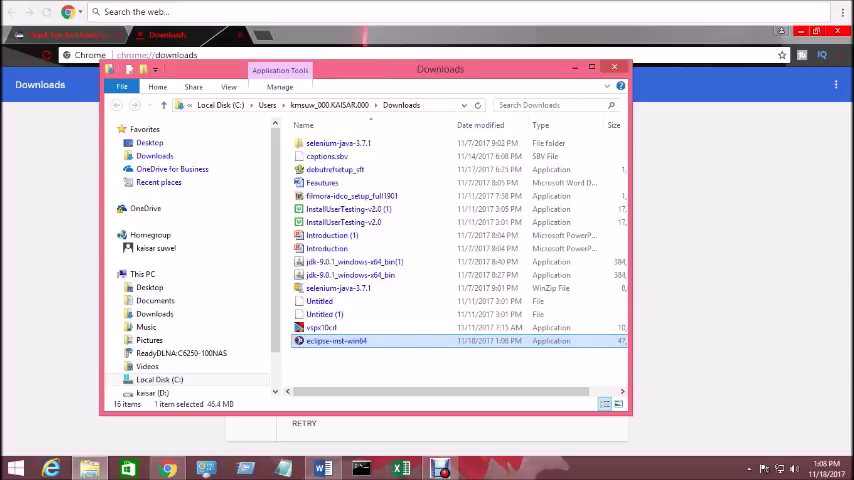
{"action": "double_click", "coordinate": [336, 340]}
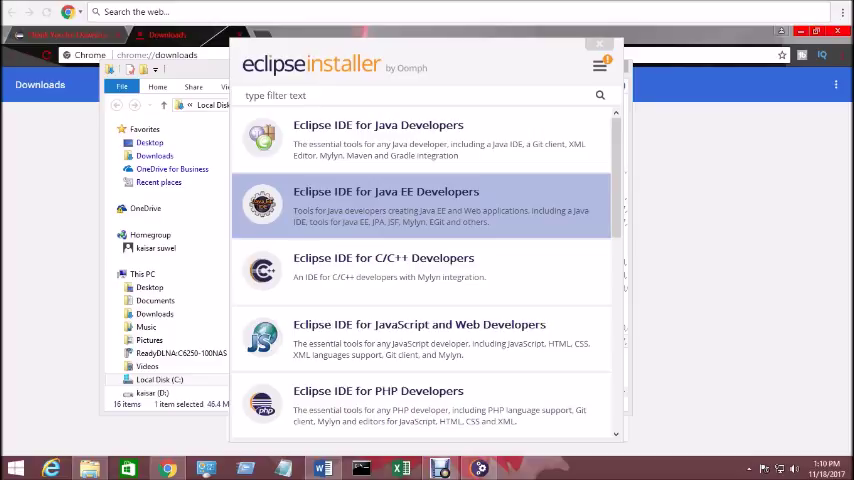
Step: Install Eclipse IDE for Java EE Developers into the proposed folder, accepting the user agreement
{"action": "left_click", "coordinate": [386, 200]}
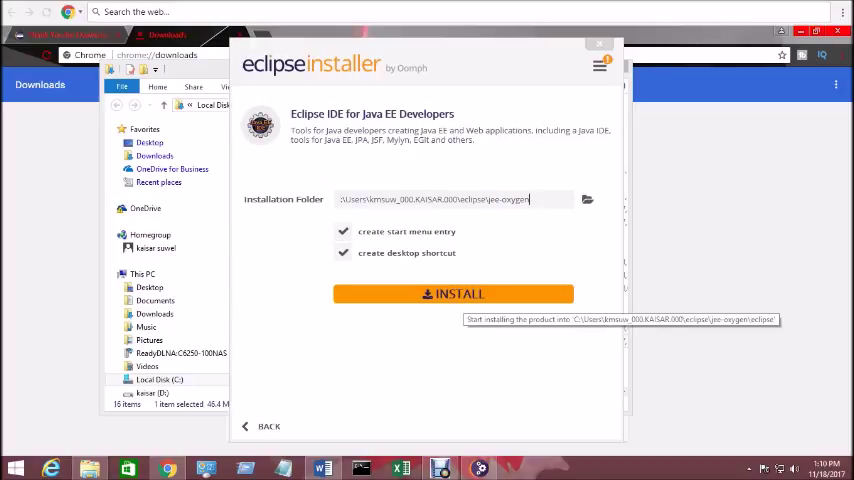
{"action": "left_click", "coordinate": [453, 293]}
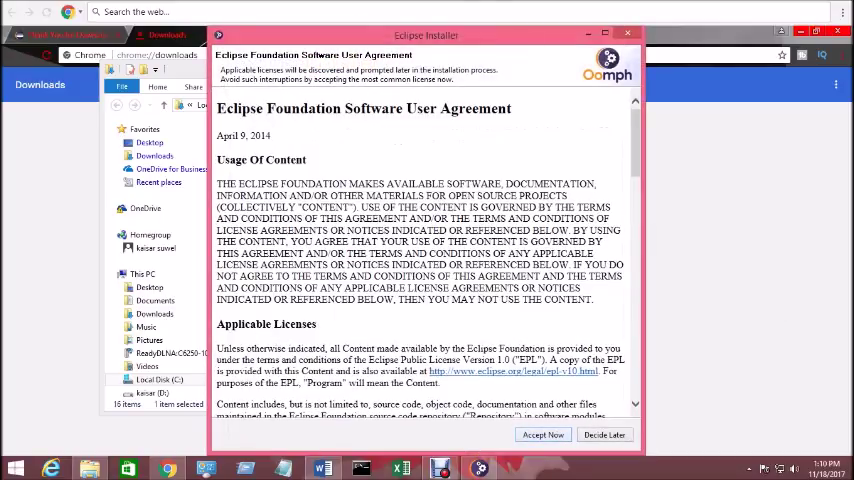
{"action": "left_click", "coordinate": [543, 434]}
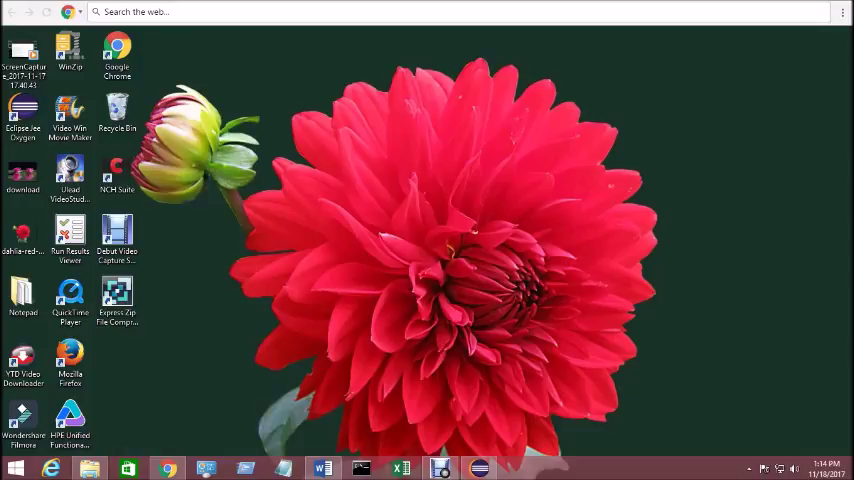
{"action": "mouse_move", "coordinate": [22, 115]}
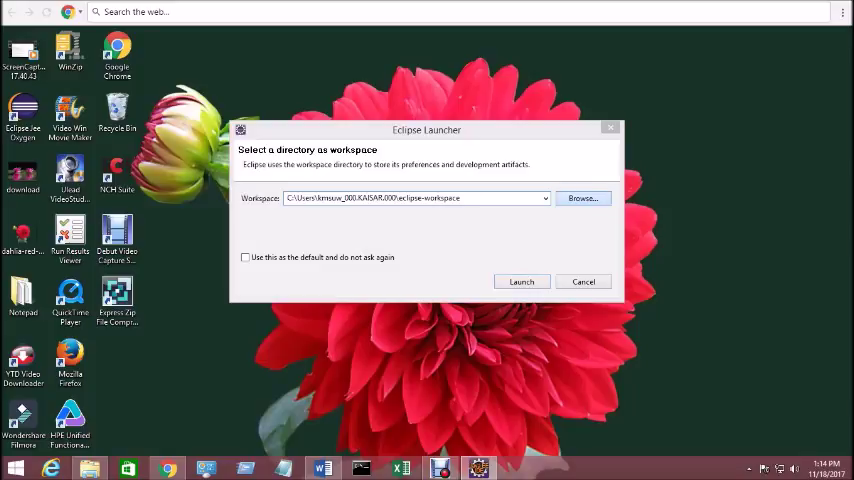
Step: Launch Eclipse with eclipse-workspace as the default workspace
{"action": "left_click", "coordinate": [582, 197]}
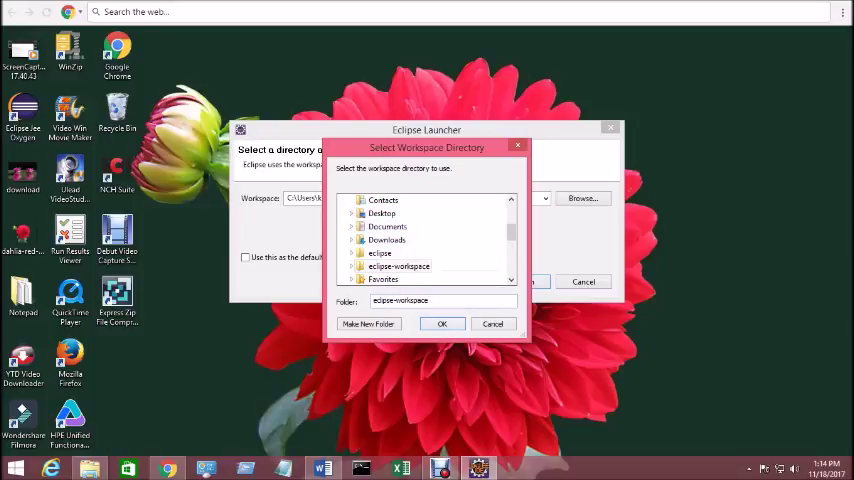
{"action": "left_click", "coordinate": [442, 323]}
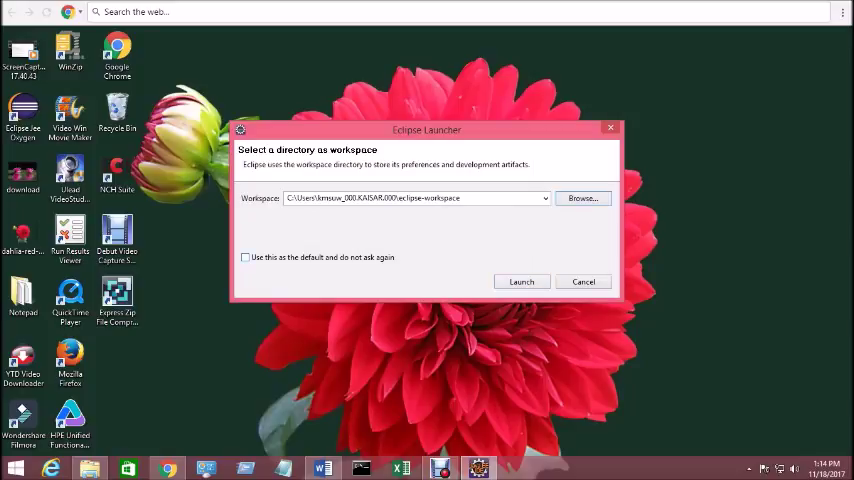
{"action": "left_click", "coordinate": [245, 257]}
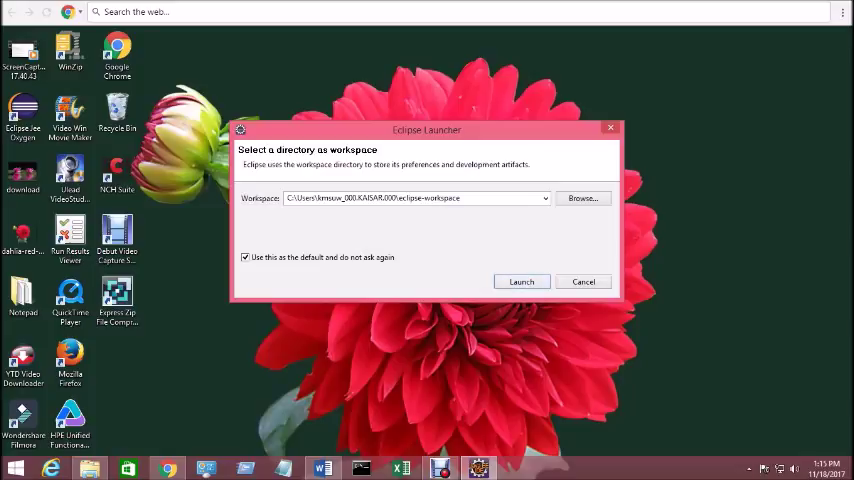
{"action": "left_click", "coordinate": [245, 257]}
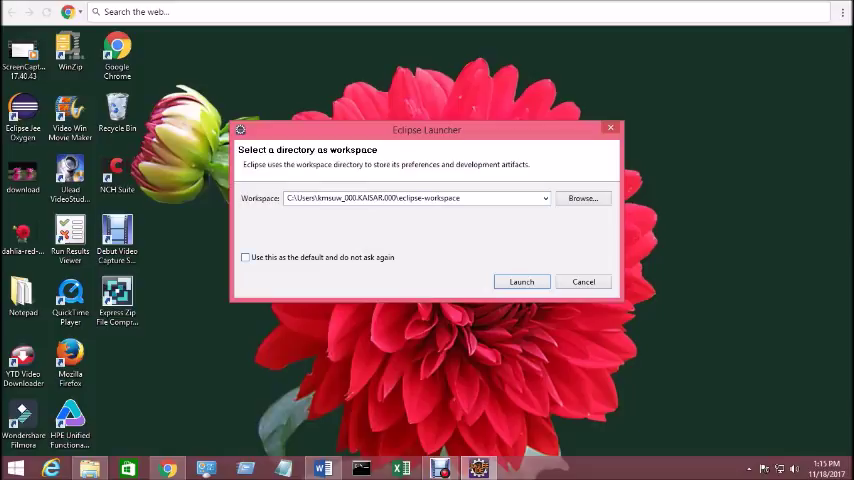
{"action": "left_click", "coordinate": [245, 257]}
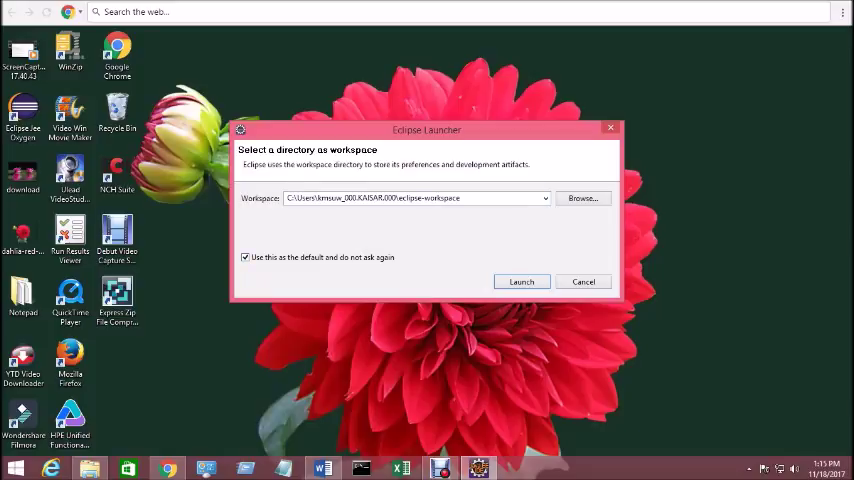
{"action": "left_click", "coordinate": [521, 281]}
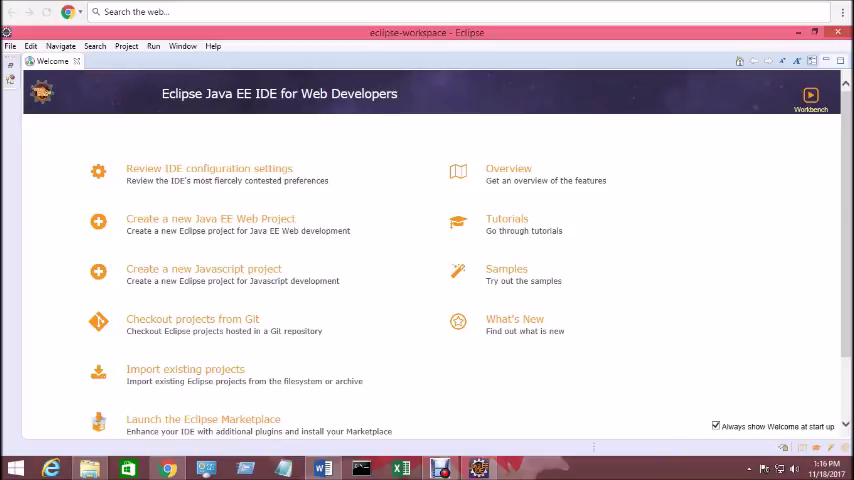
Step: Go to the workbench and open the Java Project wizard from the wizard list
{"action": "left_click", "coordinate": [68, 61]}
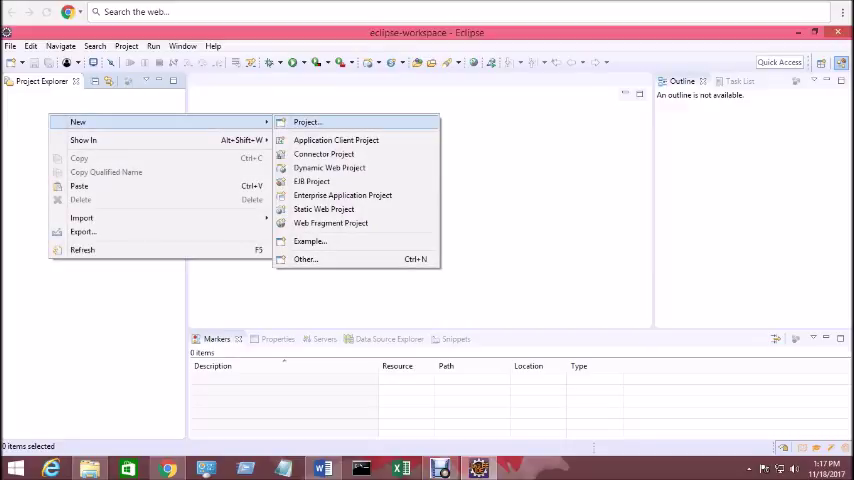
{"action": "mouse_move", "coordinate": [336, 139]}
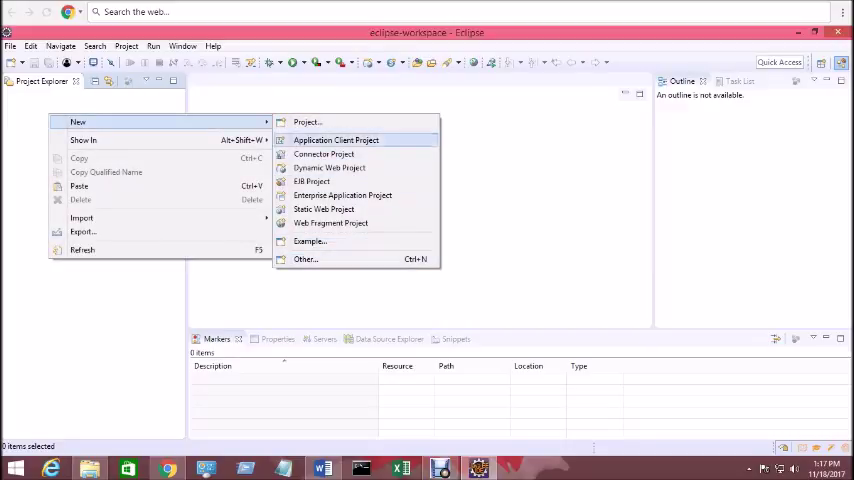
{"action": "mouse_move", "coordinate": [305, 259]}
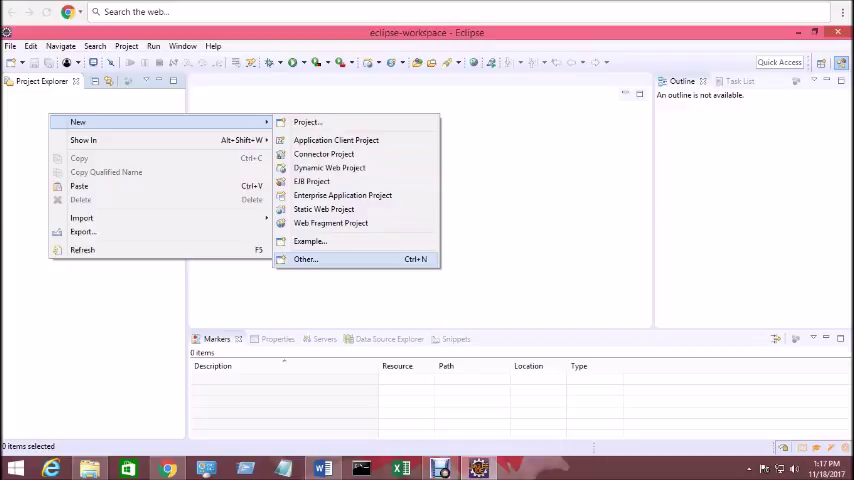
{"action": "left_click", "coordinate": [305, 259]}
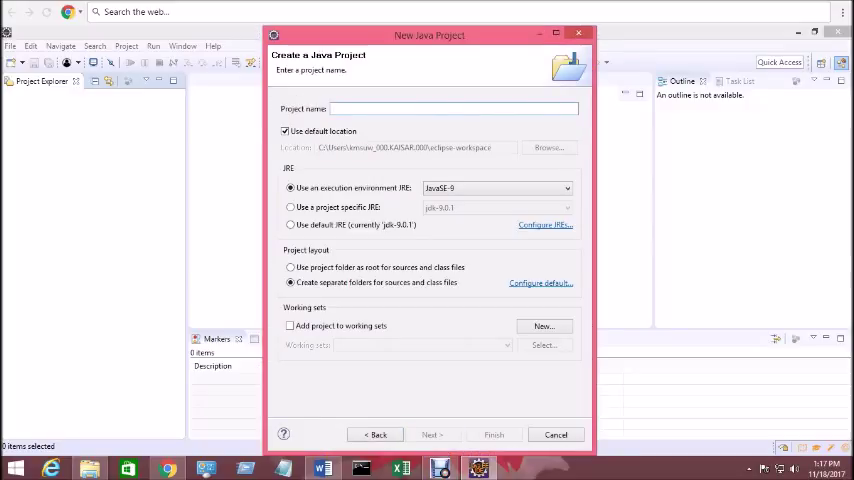
Step: Create the Java project 'Introduction', declining the associated perspective switch
{"action": "type", "text": "1"}
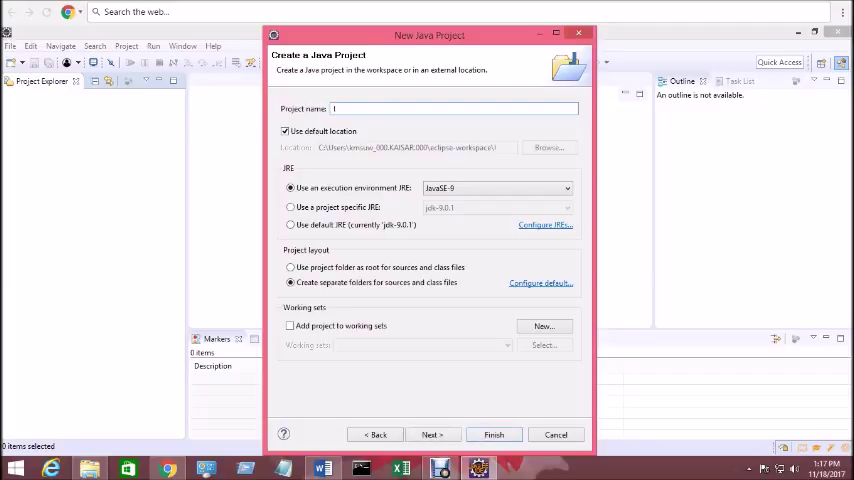
{"action": "type", "text": "Introduction"}
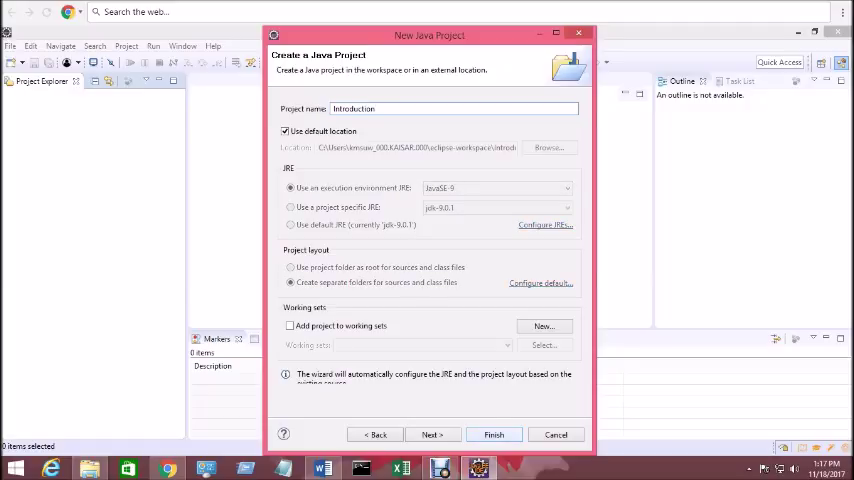
{"action": "left_click", "coordinate": [493, 434]}
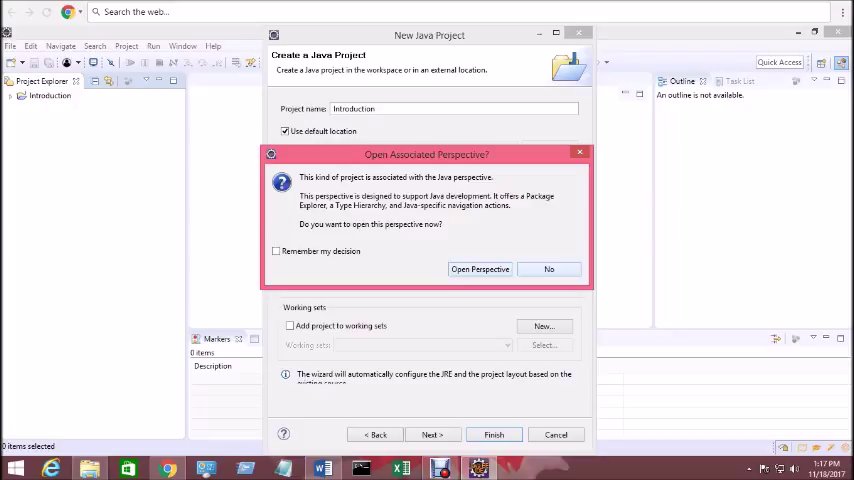
{"action": "left_click", "coordinate": [548, 269]}
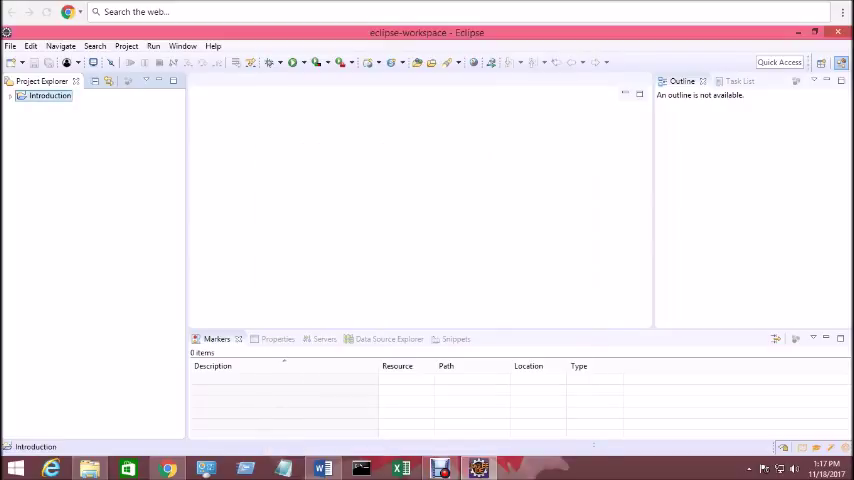
Step: Expand and collapse the Introduction project, then show its context menu
{"action": "left_click", "coordinate": [11, 95]}
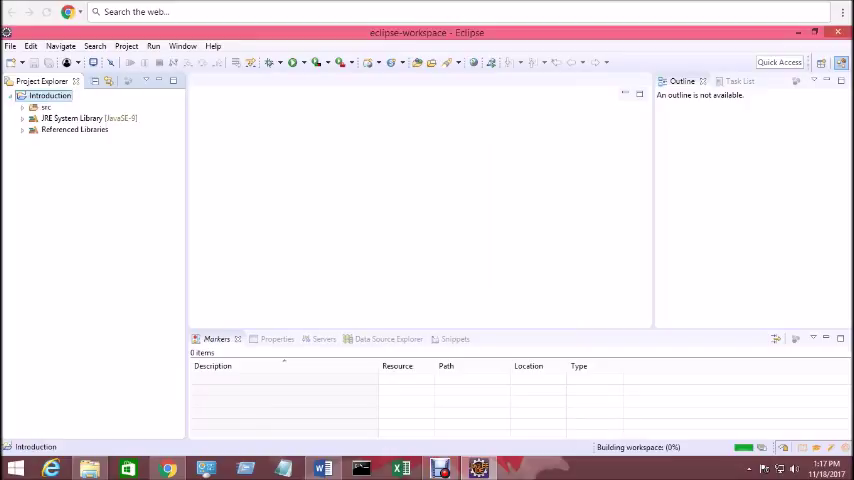
{"action": "left_click", "coordinate": [72, 118]}
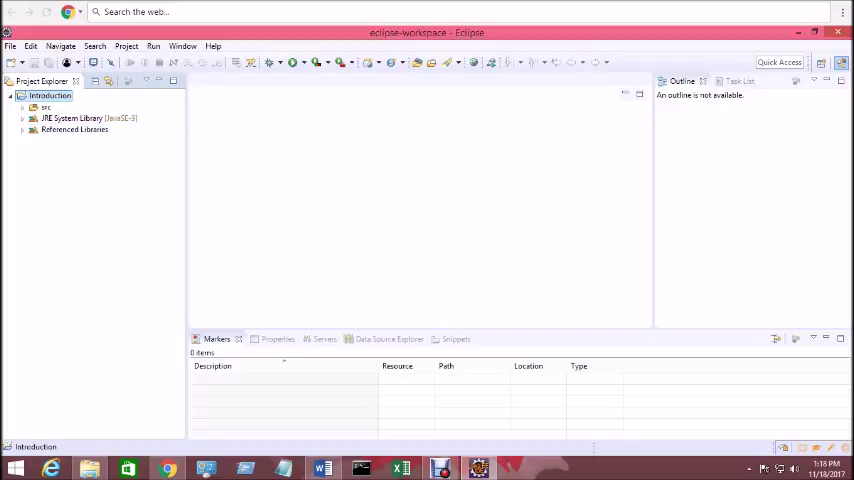
{"action": "left_click", "coordinate": [10, 95]}
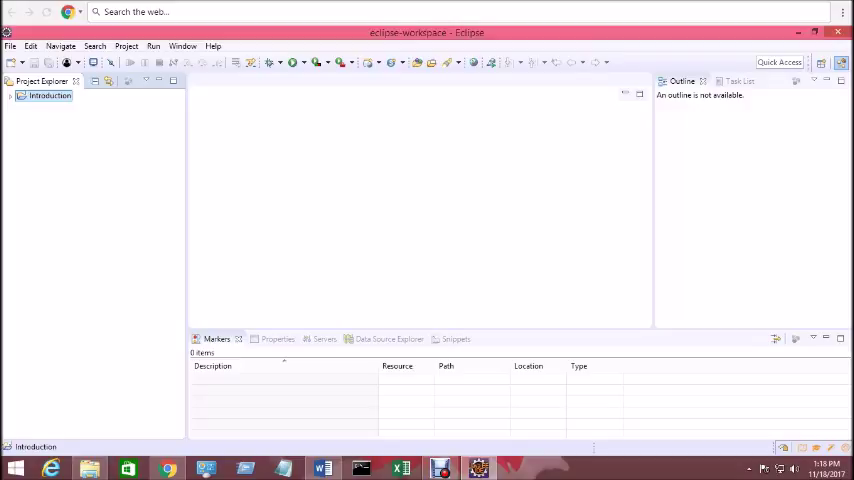
{"action": "right_click", "coordinate": [40, 95]}
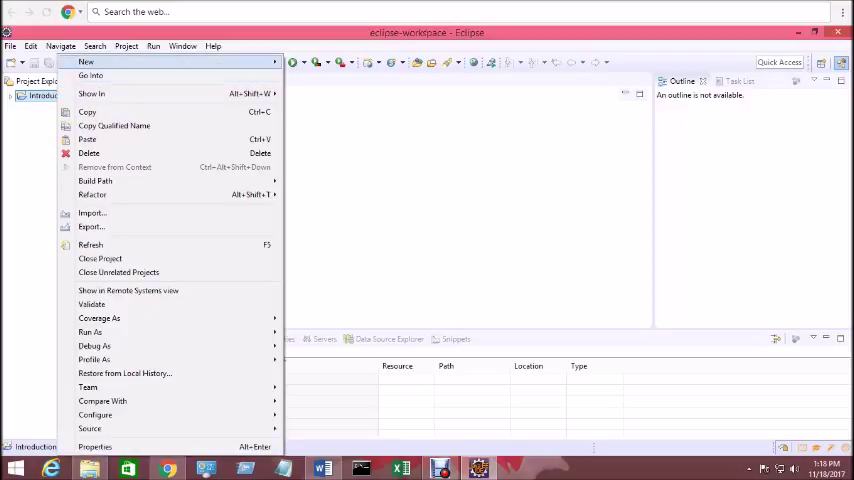